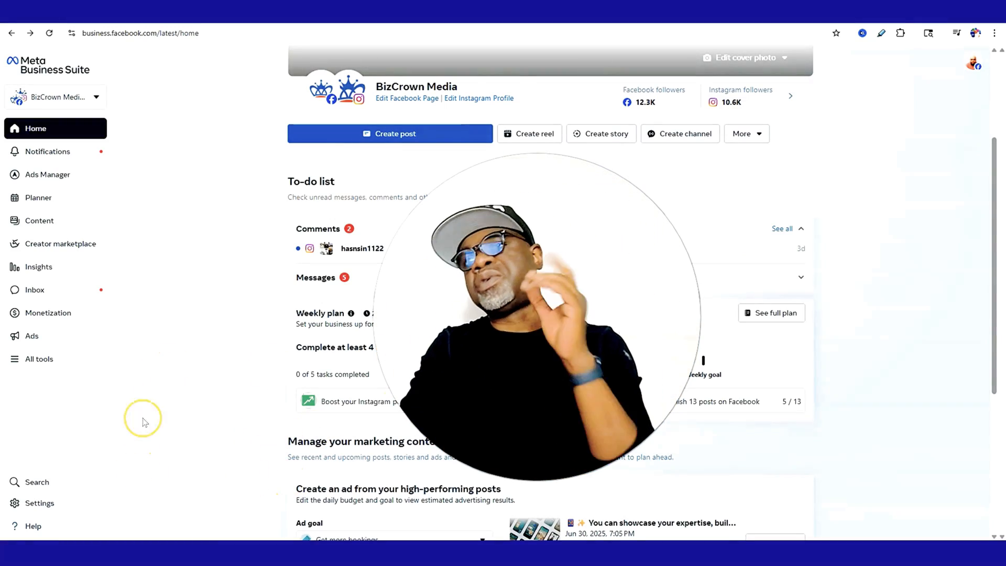
{"action": "mouse_move", "coordinate": [165, 303]}
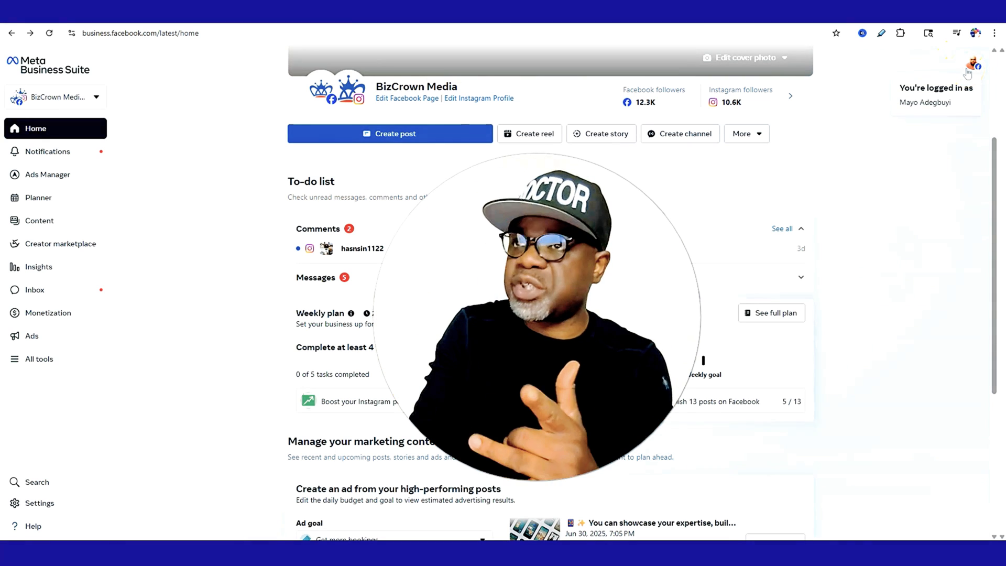
{"action": "mouse_move", "coordinate": [139, 141]}
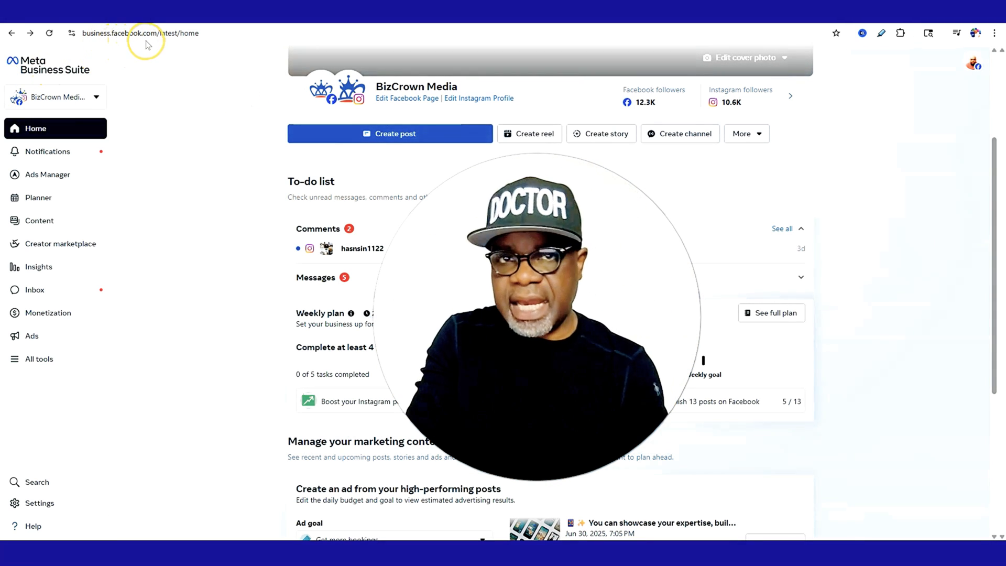
{"action": "mouse_move", "coordinate": [206, 142]}
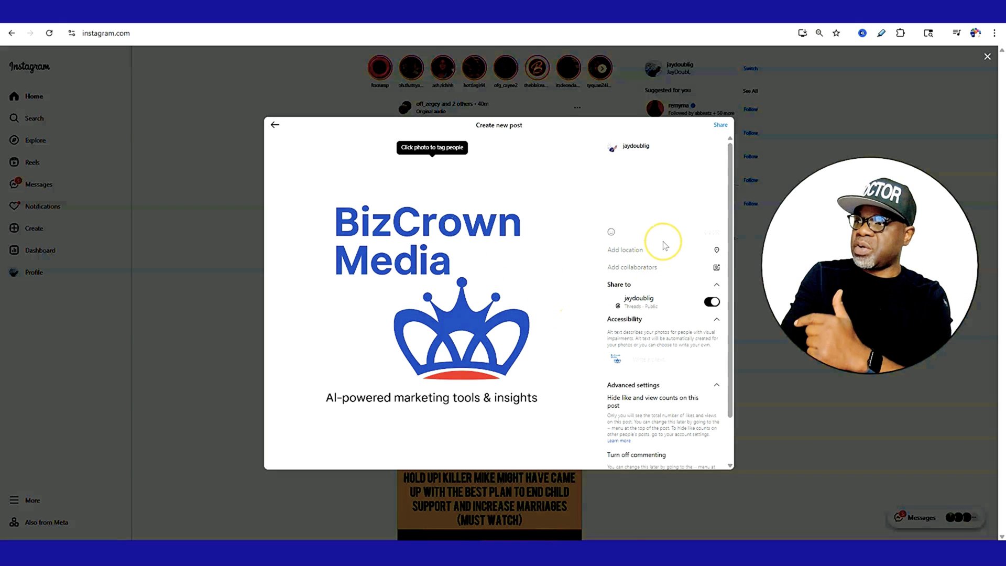
Create a new post with only the bizcrownmedia Instagram account selected under Post to
{"action": "scroll", "scroll_direction": "down", "scroll_amount": 3}
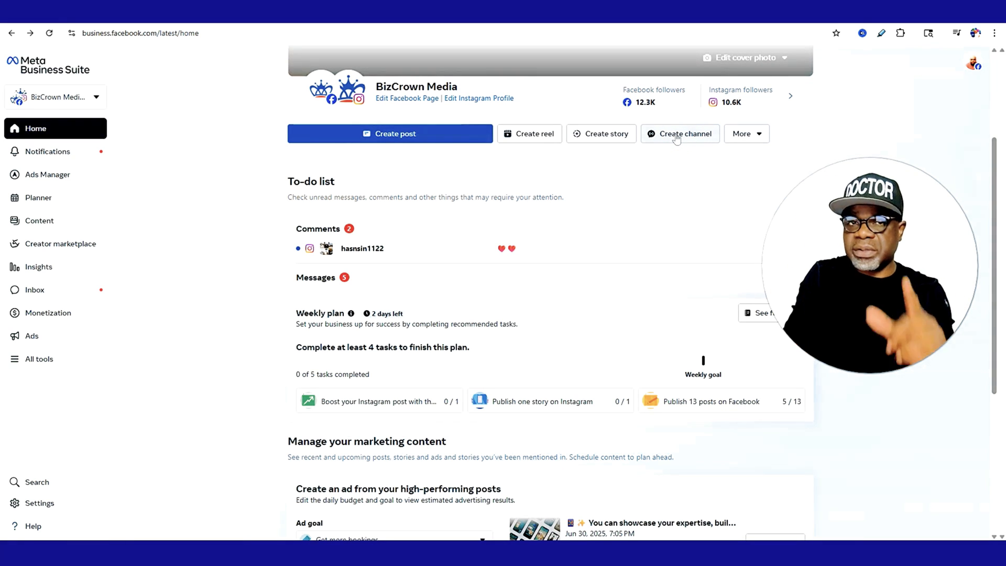
{"action": "mouse_move", "coordinate": [456, 177]}
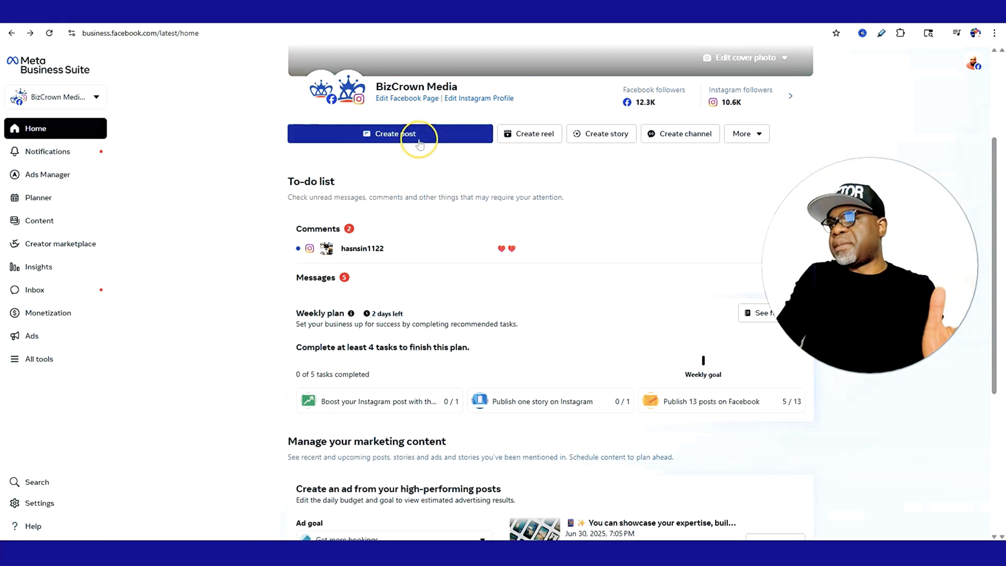
{"action": "left_click", "coordinate": [395, 133]}
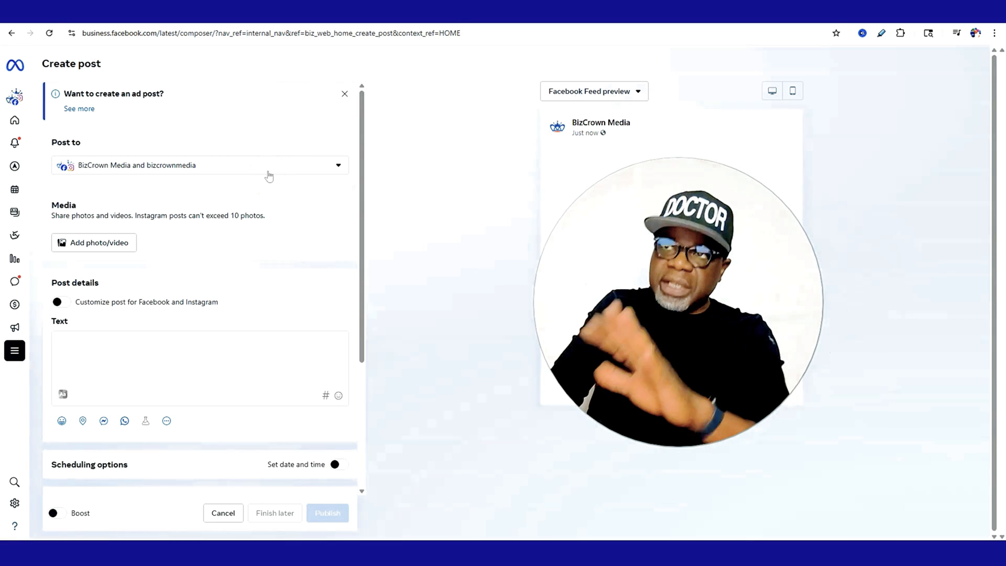
{"action": "left_click", "coordinate": [200, 165]}
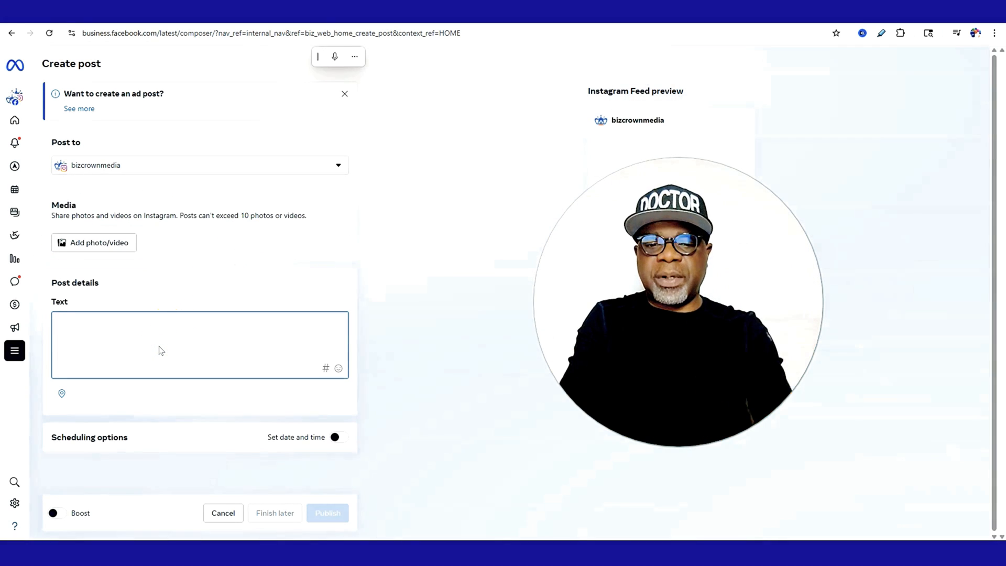
Add a placeholder caption and schedule the post for Jul 11, 2025 at 01:51 PM
{"action": "type", "text": "kahfkahcjkocvjspovjcwsvojwpfvo"}
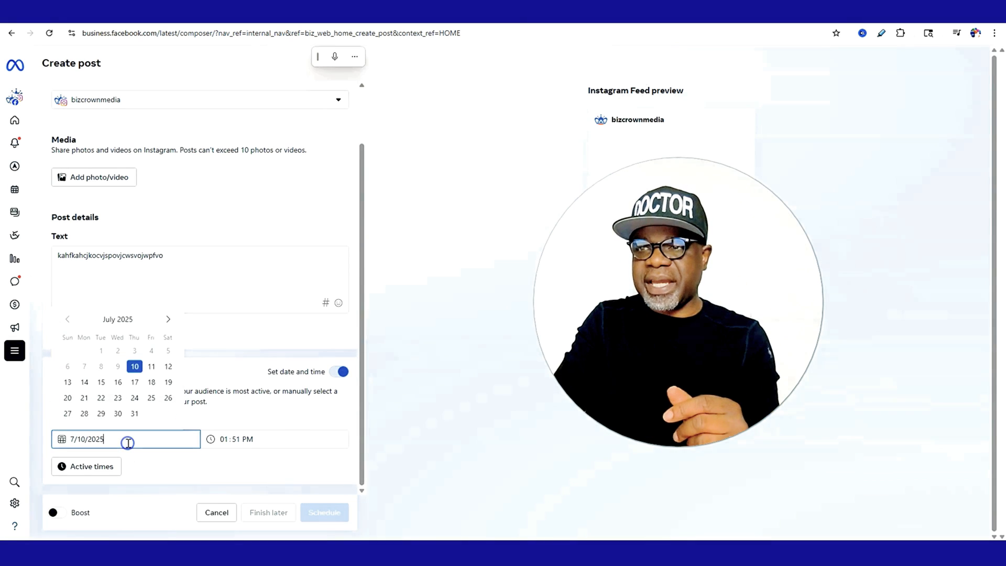
{"action": "left_click", "coordinate": [152, 366]}
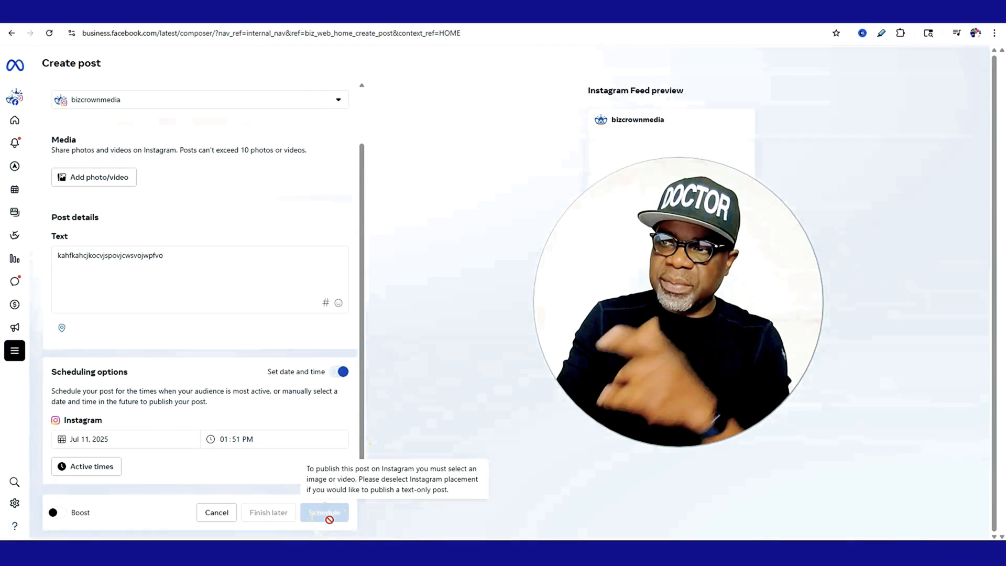
{"action": "left_click", "coordinate": [93, 177]}
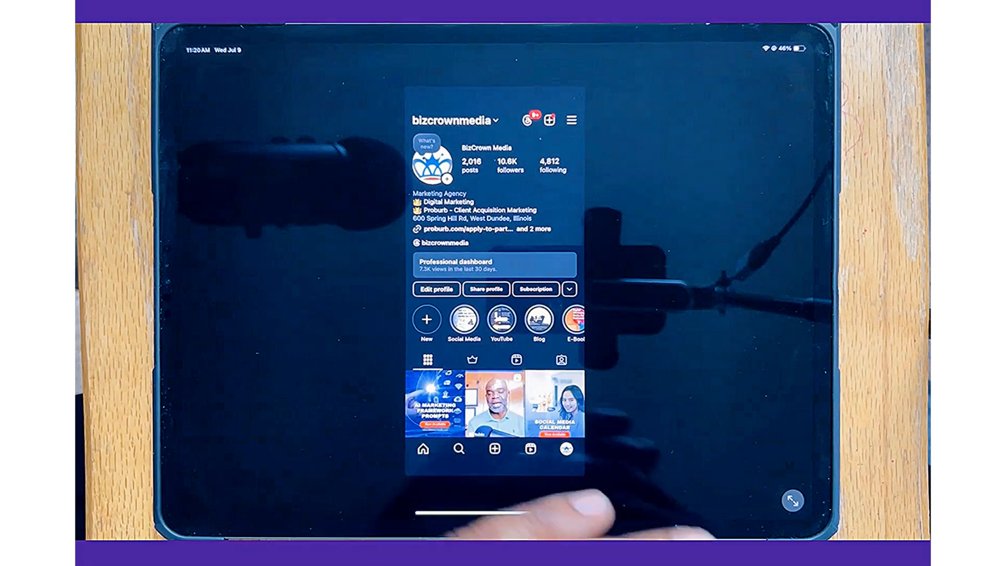
Create a new reel from the 1:04 recent video and advance to its details
{"action": "left_click", "coordinate": [495, 448]}
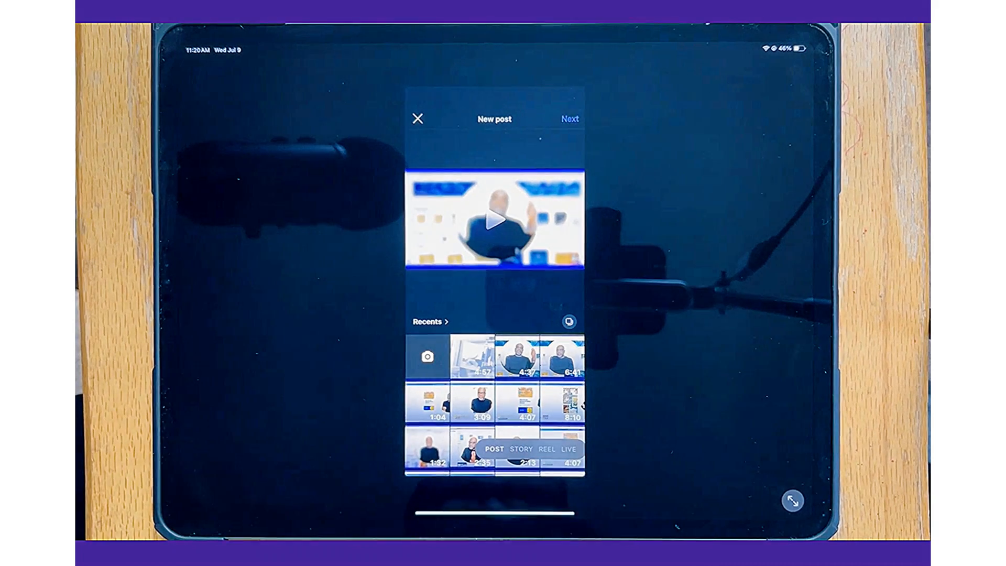
{"action": "left_click", "coordinate": [545, 449]}
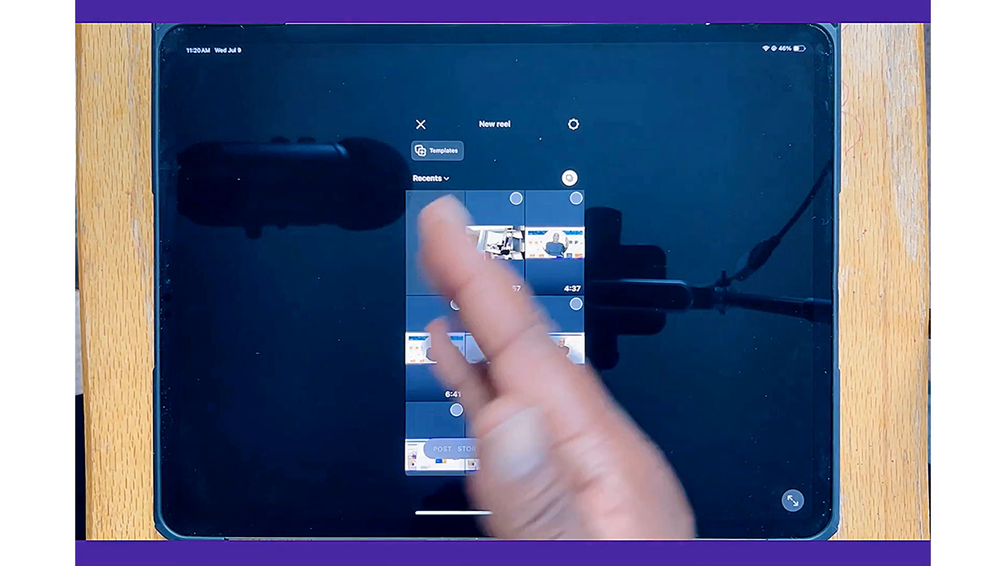
{"action": "left_click", "coordinate": [494, 350]}
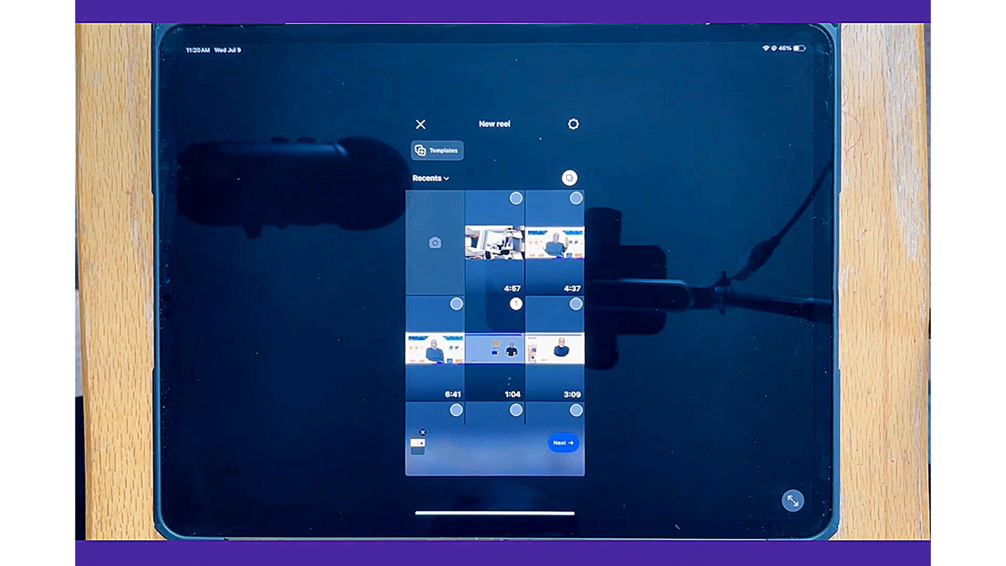
{"action": "left_click", "coordinate": [560, 442]}
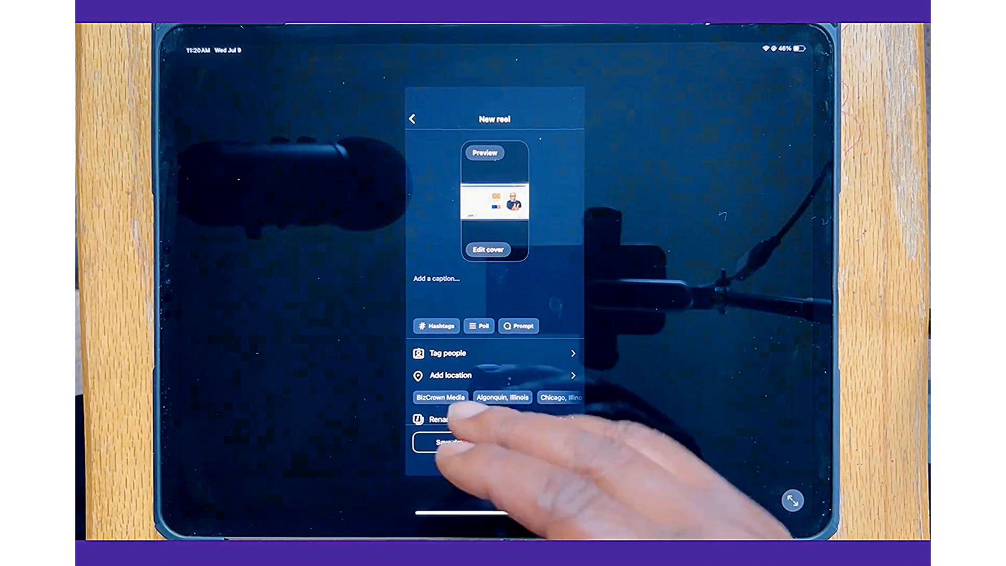
Turn on reel scheduling and confirm Fri Jul 11, 11:45 AM as the publish time
{"action": "scroll", "scroll_direction": "down", "scroll_amount": 3}
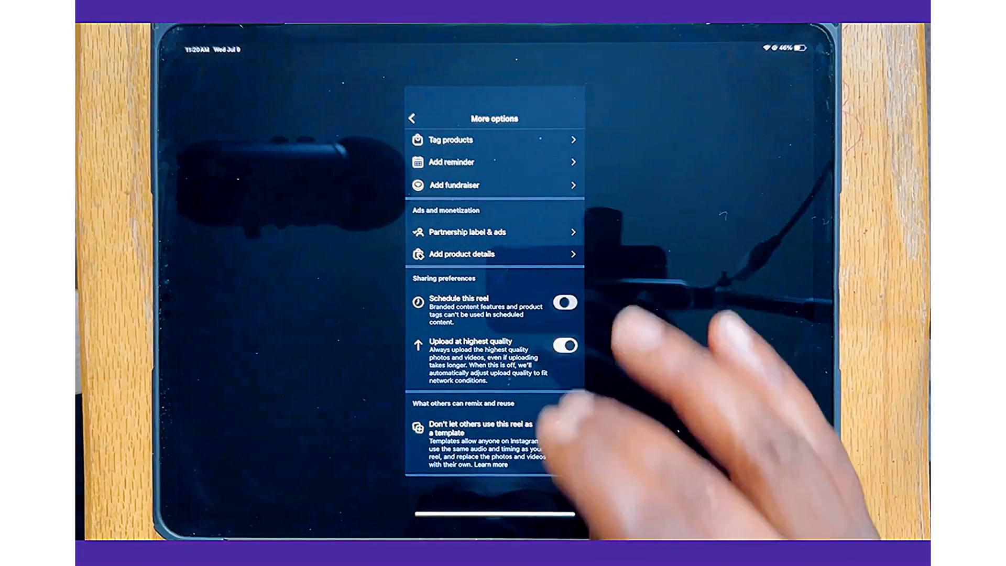
{"action": "left_click", "coordinate": [564, 302]}
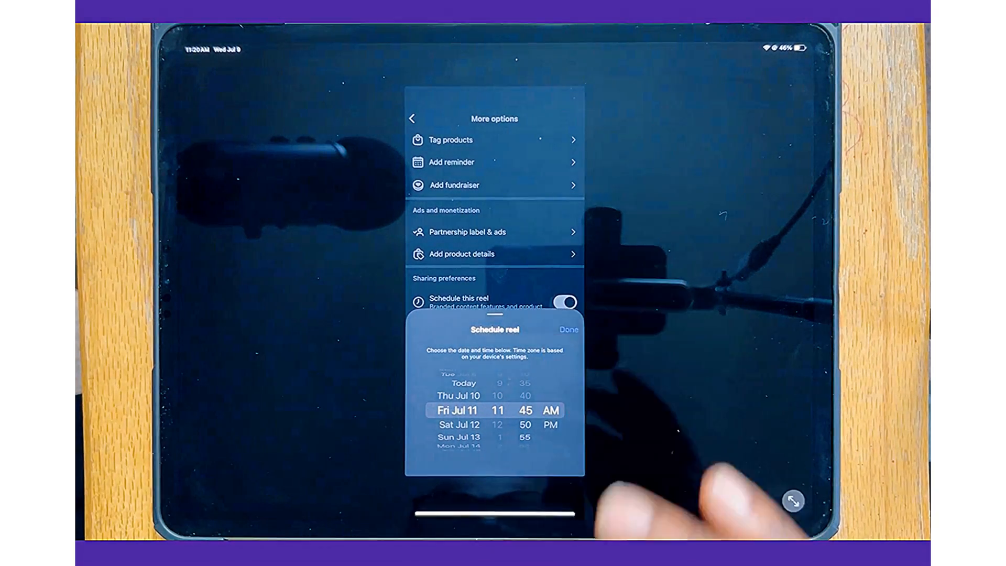
{"action": "left_click", "coordinate": [567, 329]}
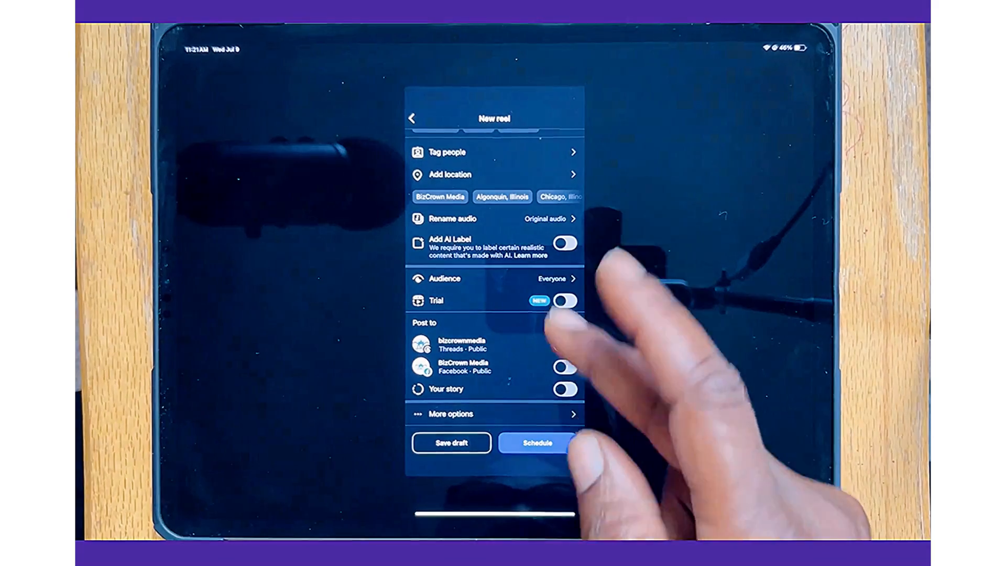
Disable Threads sharing, schedule the reel, and decline the Threads sharing prompt
{"action": "left_click", "coordinate": [563, 345]}
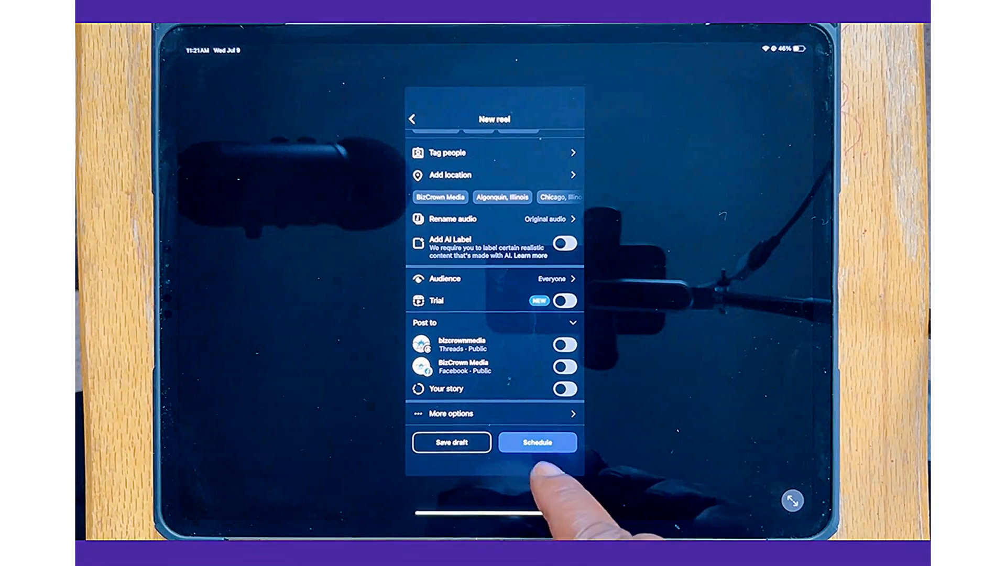
{"action": "left_click", "coordinate": [537, 442]}
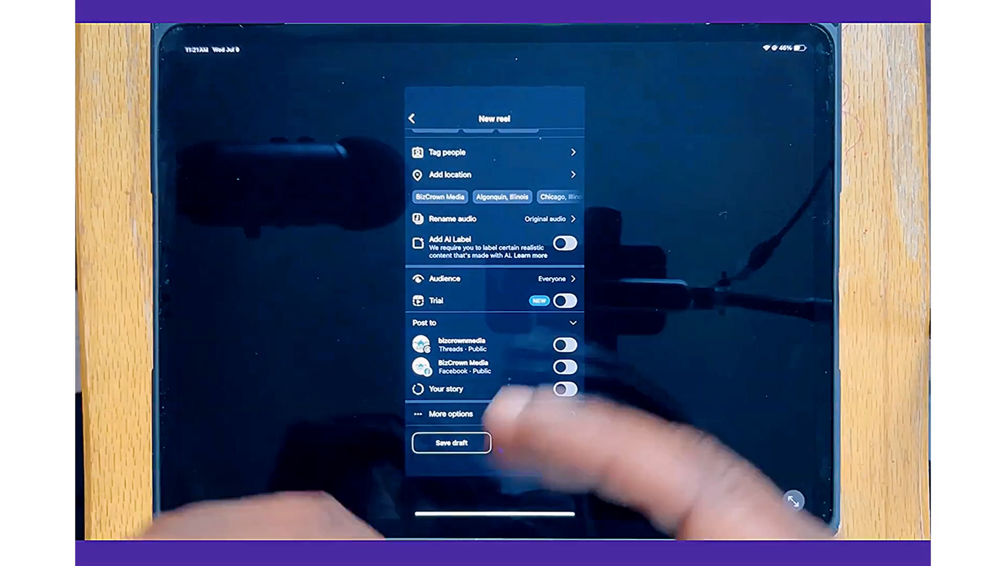
{"action": "left_click", "coordinate": [564, 345]}
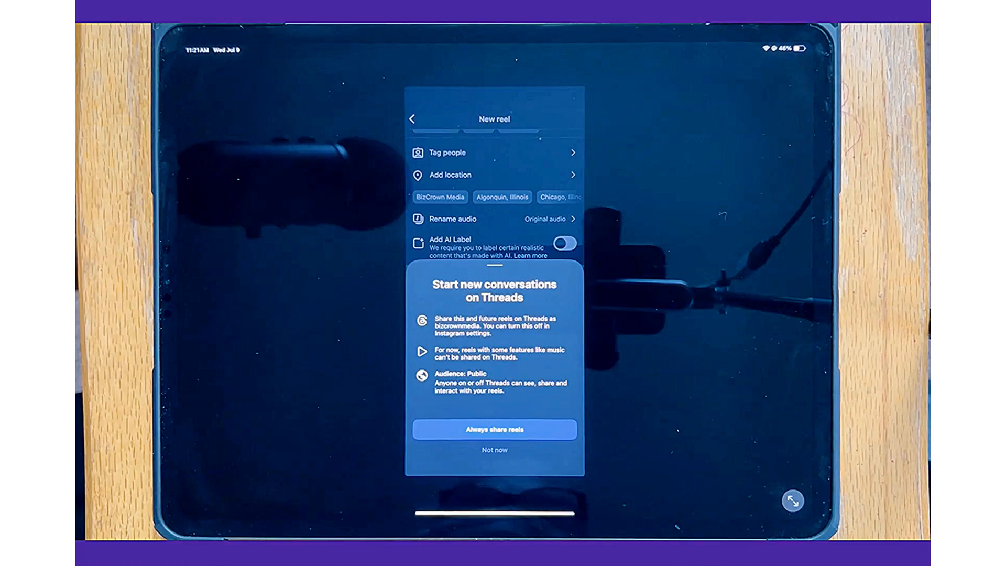
{"action": "left_click", "coordinate": [494, 429]}
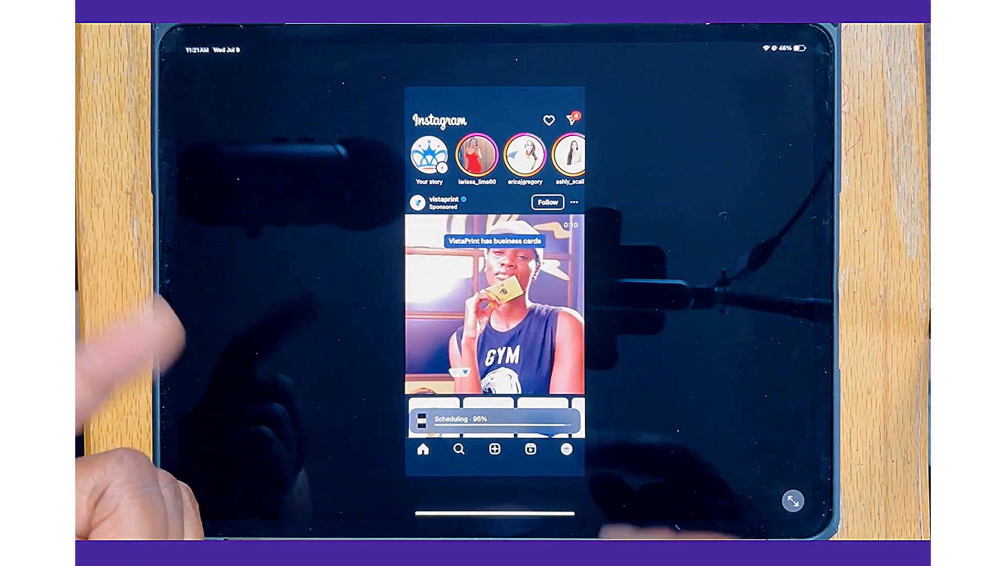